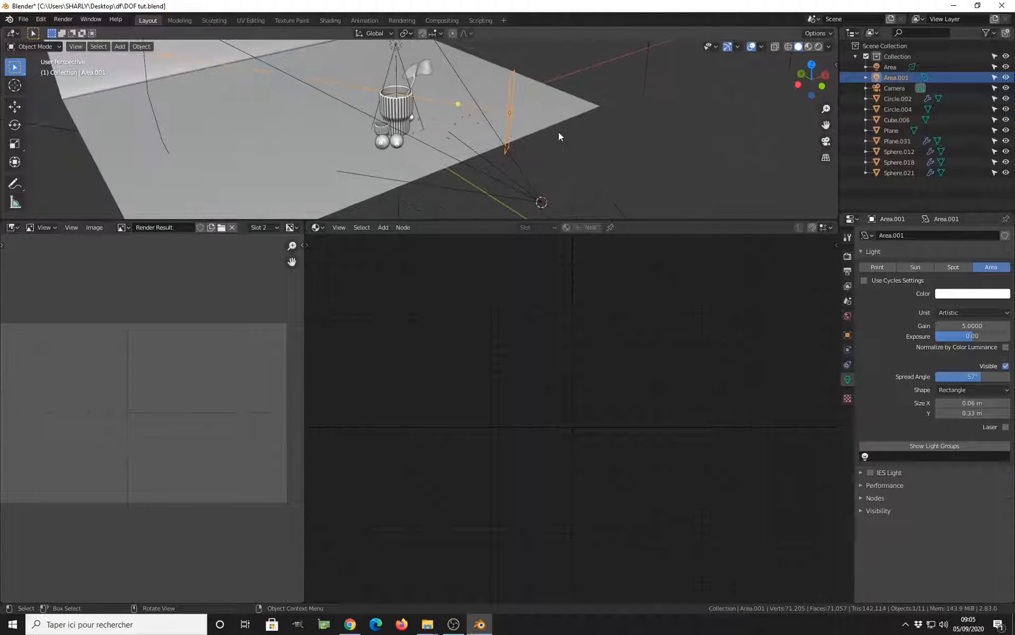
Orbit around the still-life, then select the Area light in the Outliner.
{"action": "left_click_drag", "start_coordinate": [560, 136], "coordinate": [490, 120]}
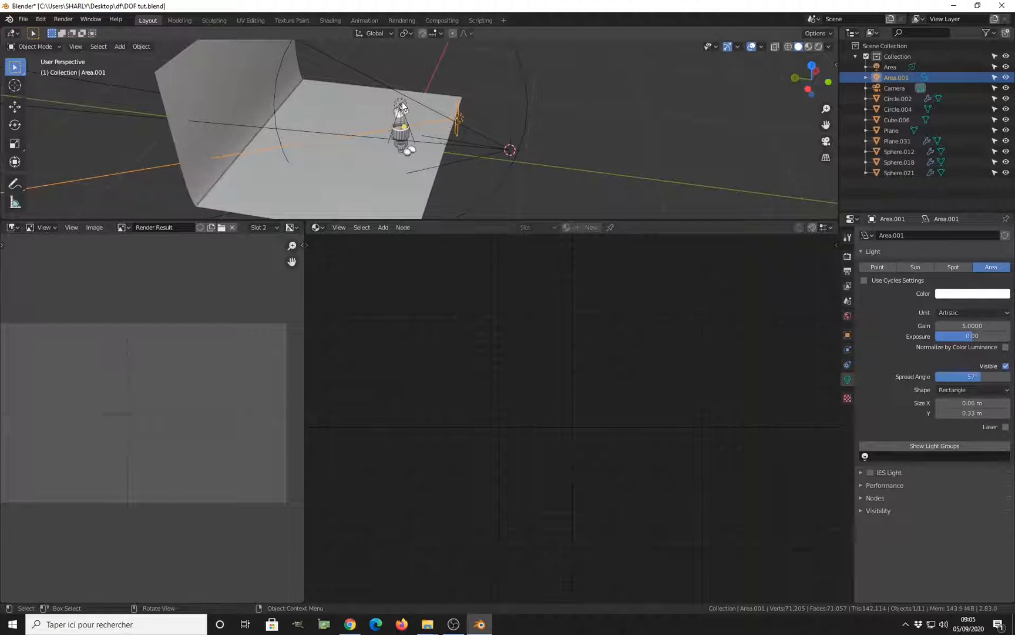
{"action": "left_click", "coordinate": [890, 67]}
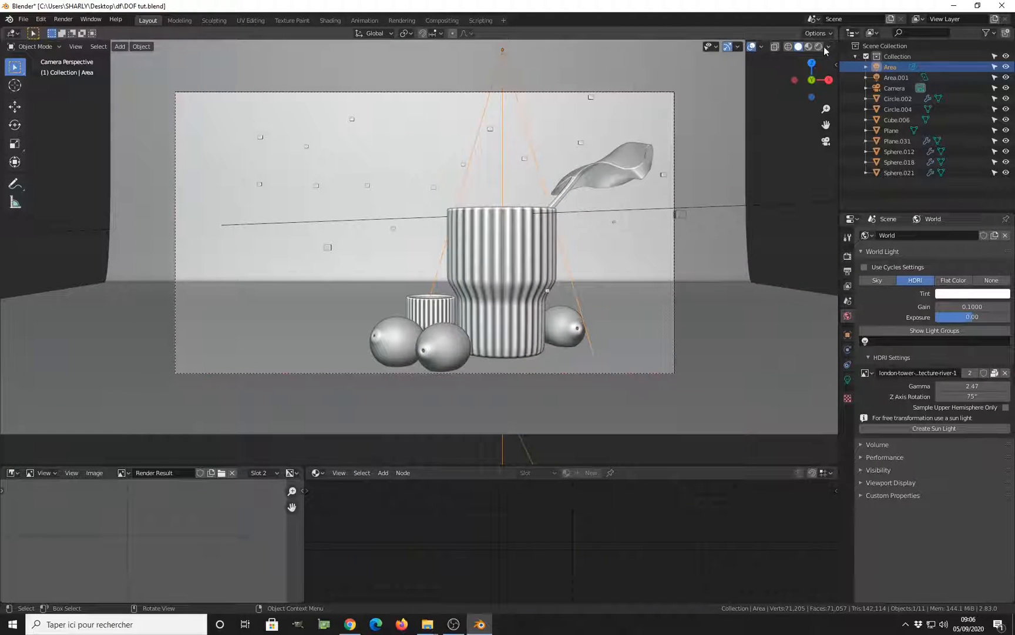
Preview the scene in Rendered shading, then switch to the browser for bokeh references.
{"action": "left_click", "coordinate": [829, 46]}
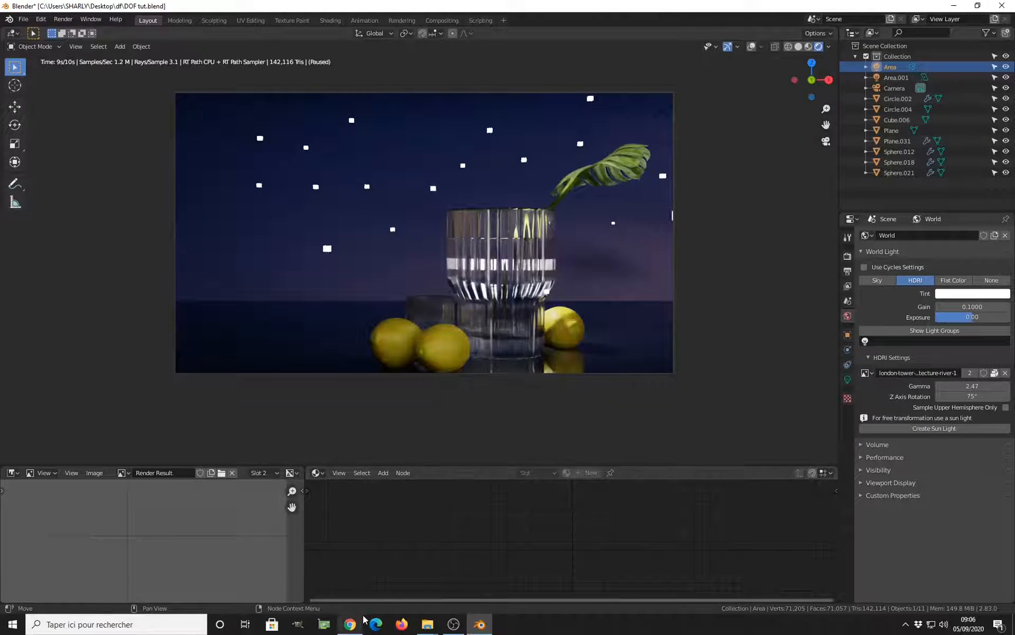
{"action": "left_click", "coordinate": [350, 624]}
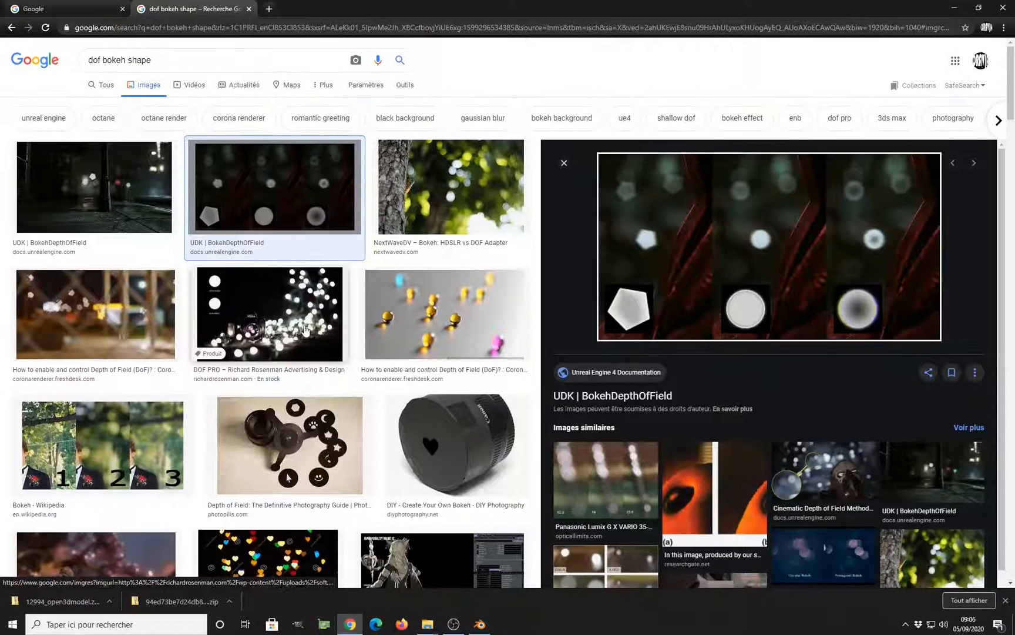
{"action": "scroll", "scroll_direction": "down", "scroll_amount": 3}
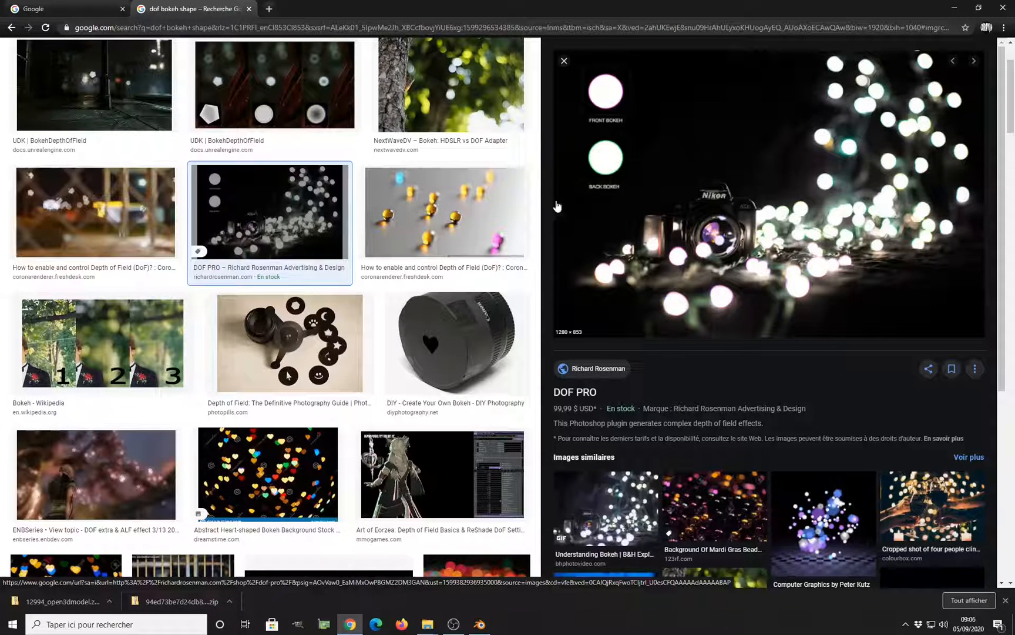
{"action": "left_click", "coordinate": [274, 85]}
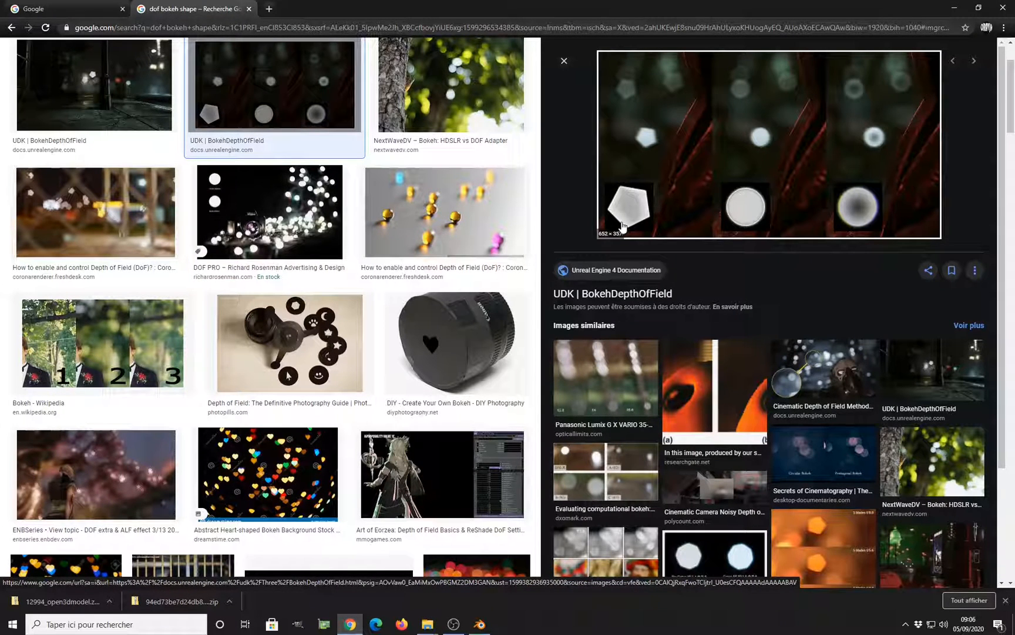
{"action": "mouse_move", "coordinate": [626, 180]}
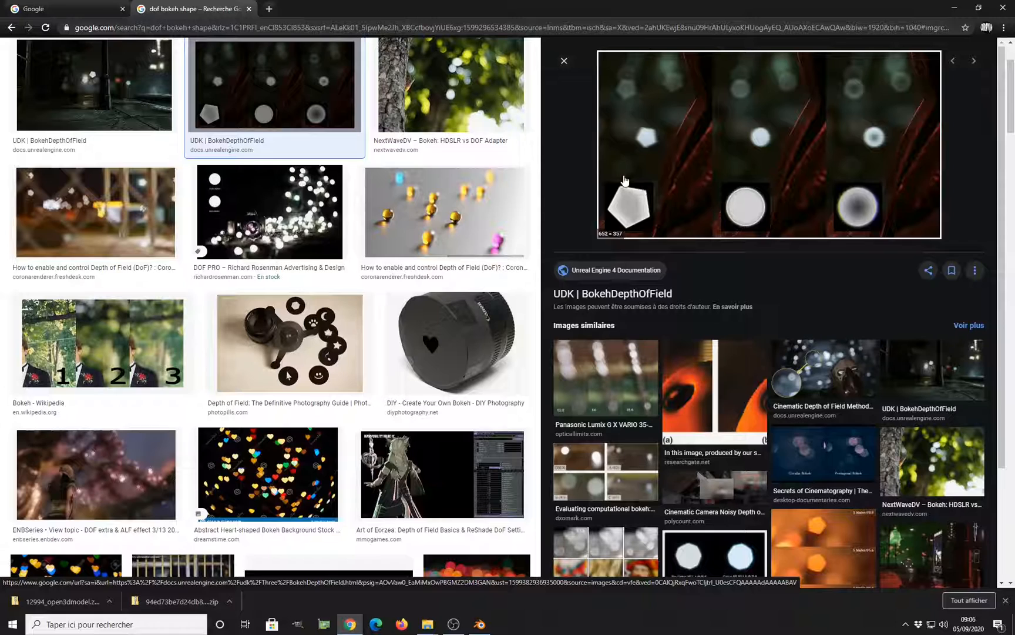
{"action": "mouse_move", "coordinate": [277, 291]}
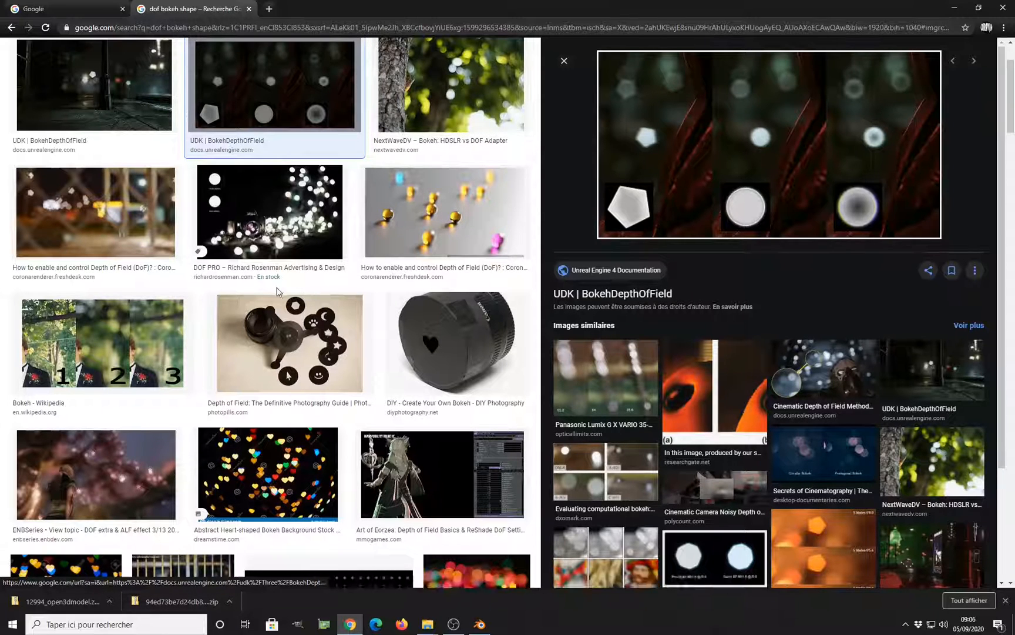
{"action": "left_click", "coordinate": [289, 343]}
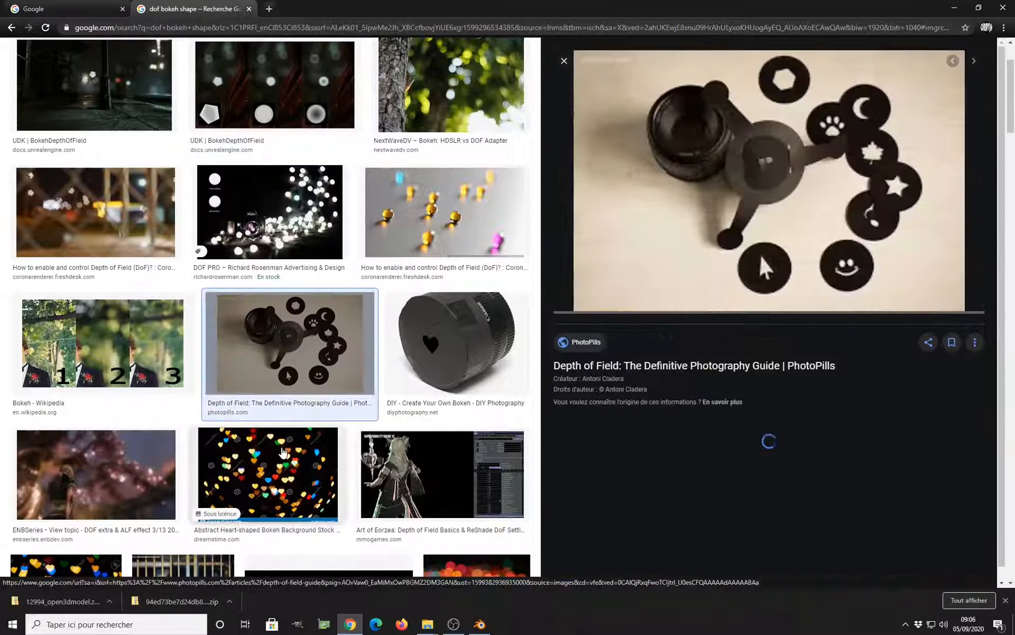
{"action": "left_click", "coordinate": [267, 474]}
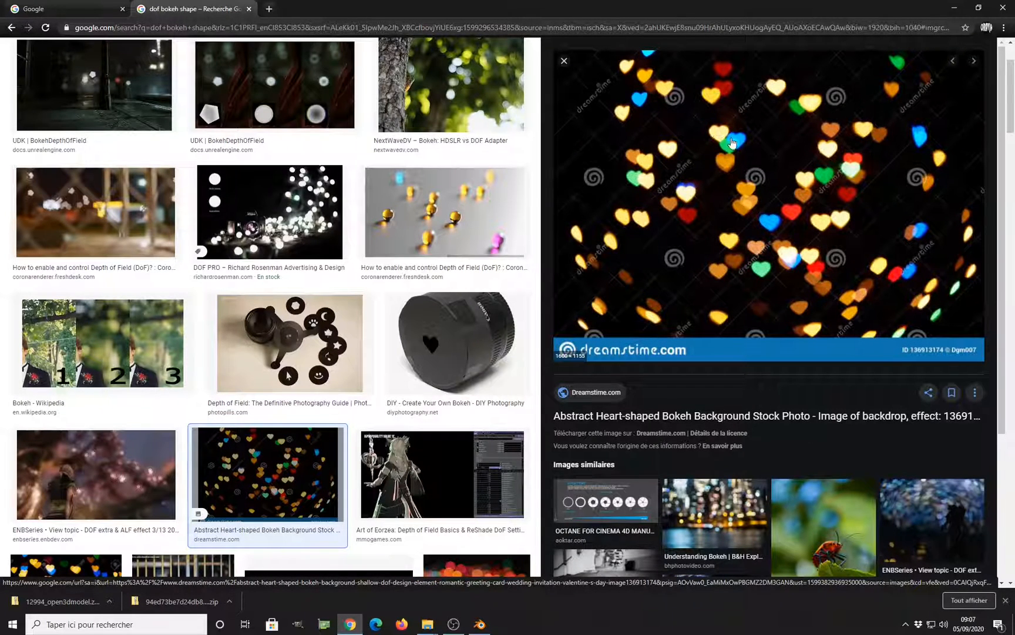
{"action": "mouse_move", "coordinate": [289, 343]}
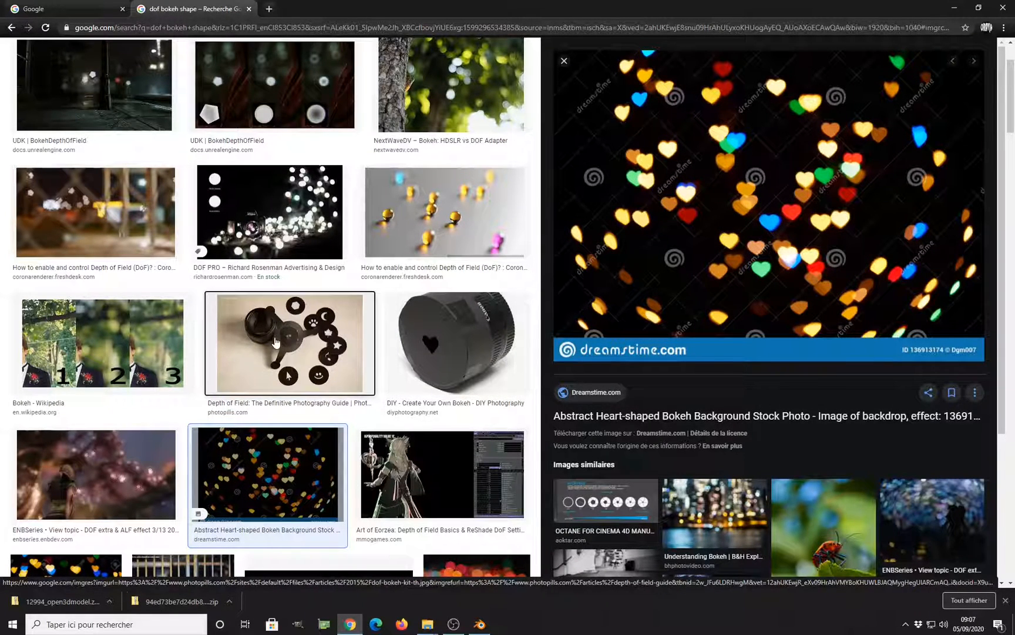
{"action": "left_click", "coordinate": [289, 343]}
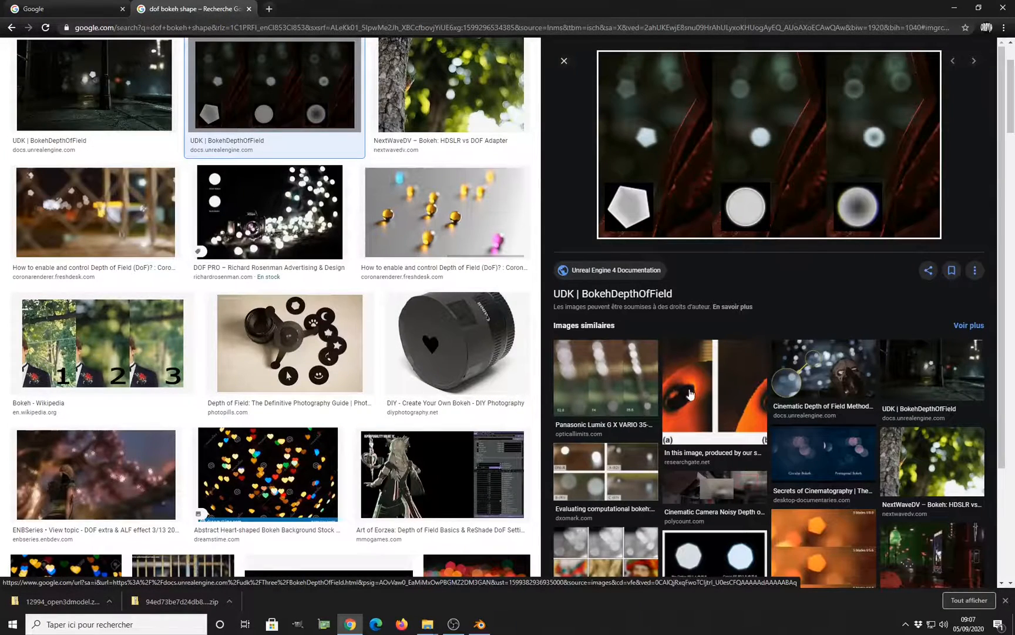
{"action": "scroll", "scroll_direction": "down", "scroll_amount": 3}
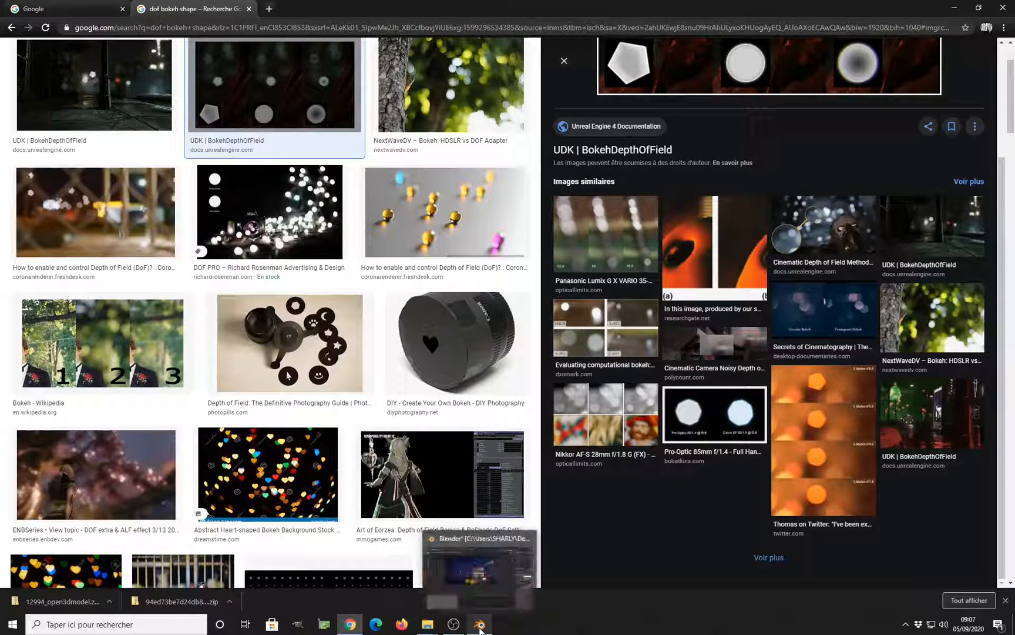
Enable Depth of Field on the Camera and start editing its F-Stop, leaving it at 5.0.
{"action": "left_click", "coordinate": [479, 624]}
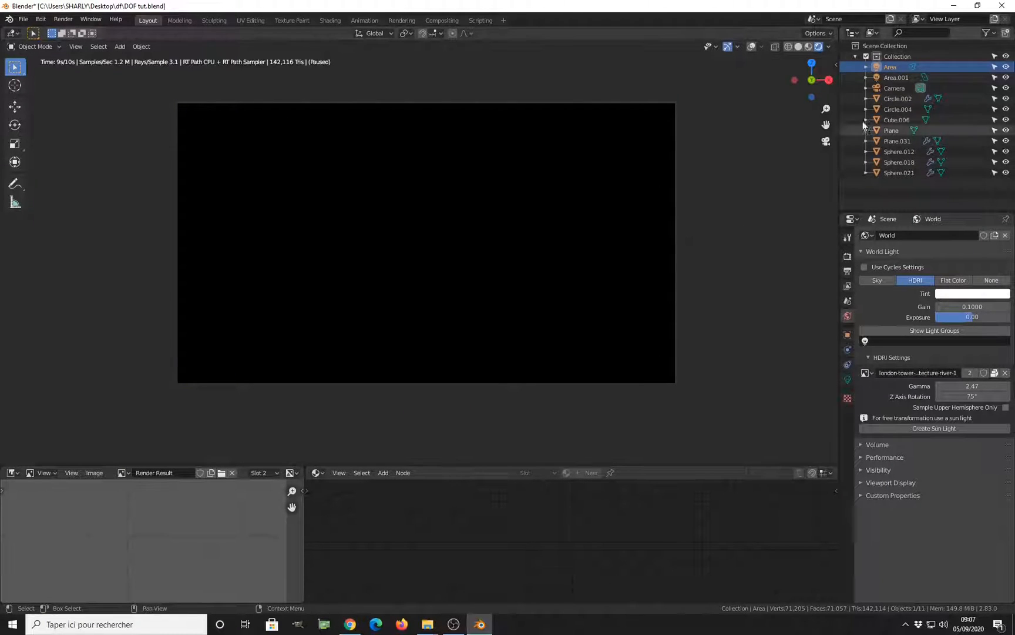
{"action": "left_click", "coordinate": [894, 88]}
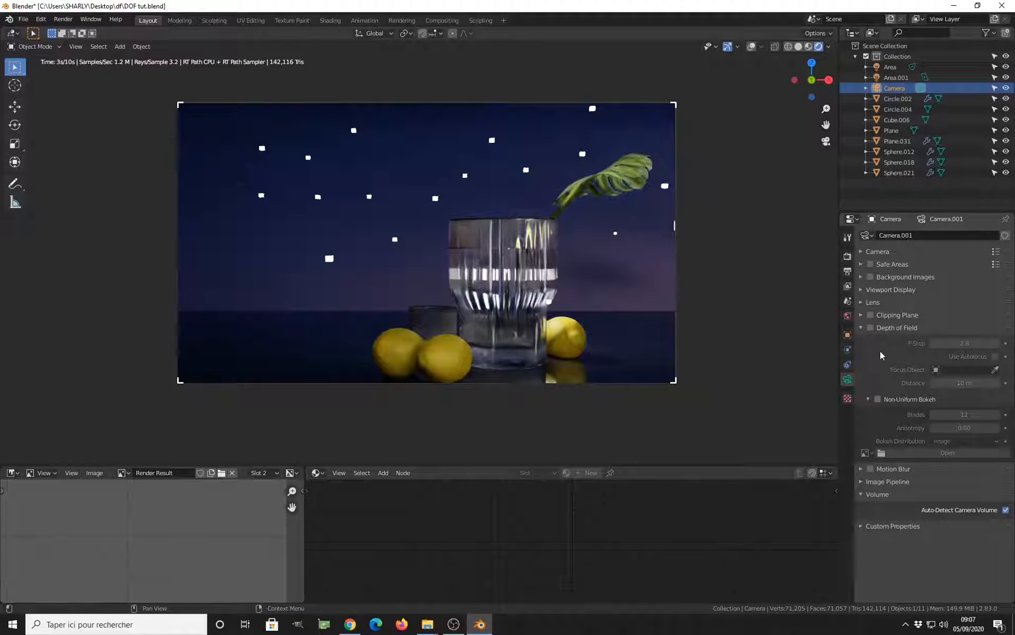
{"action": "left_click", "coordinate": [871, 327]}
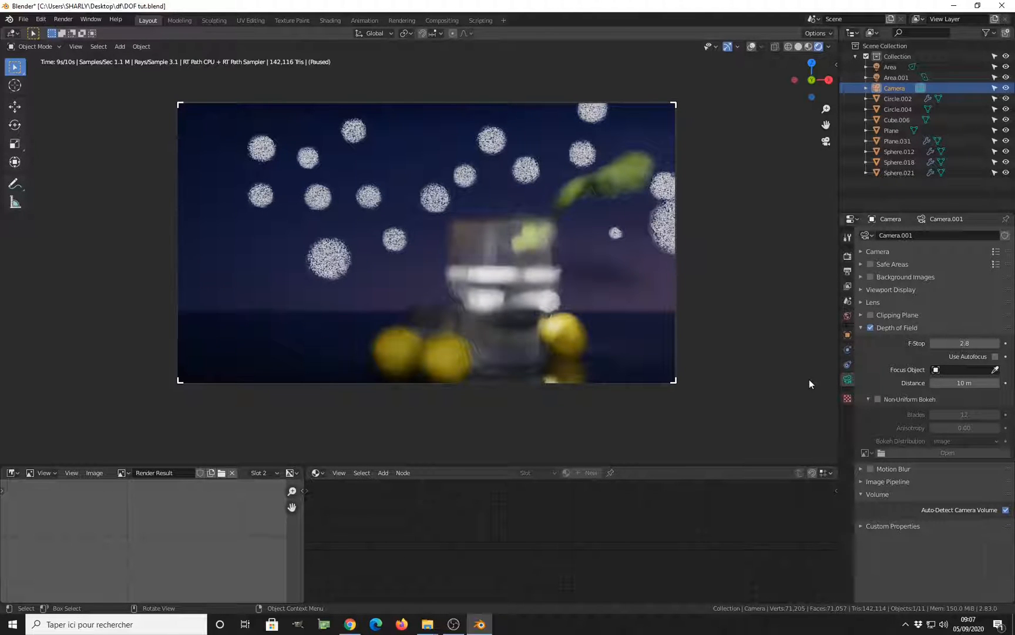
{"action": "mouse_move", "coordinate": [612, 331]}
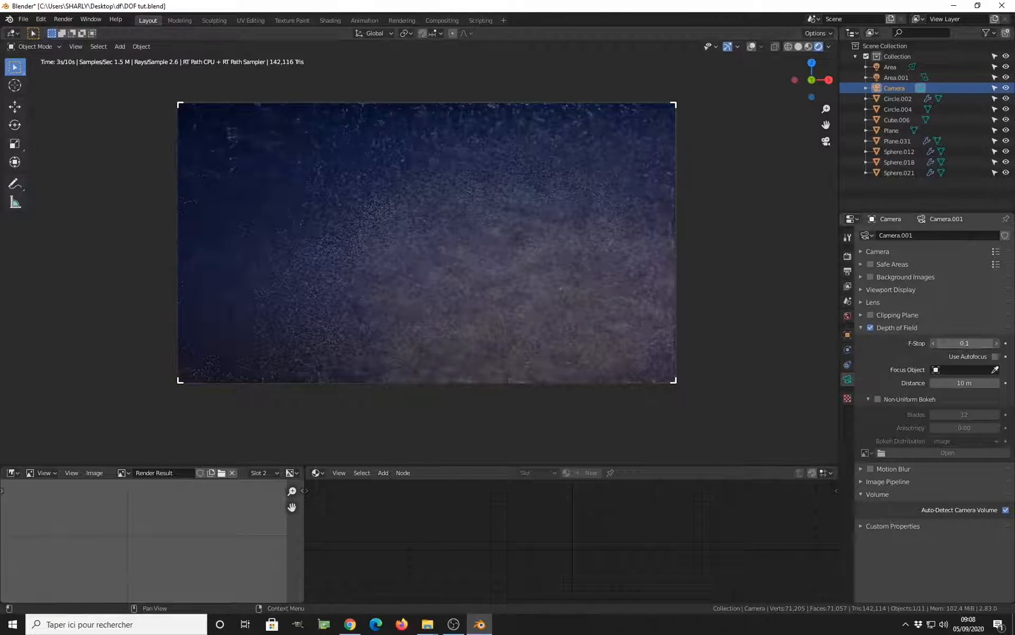
{"action": "left_click", "coordinate": [964, 344]}
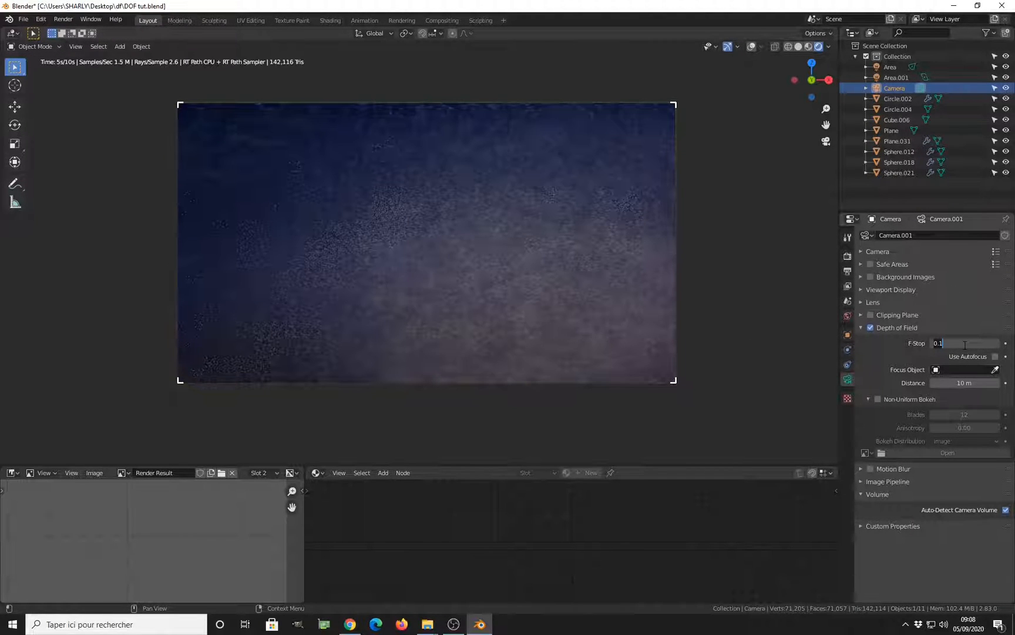
{"action": "type", "text": "2"}
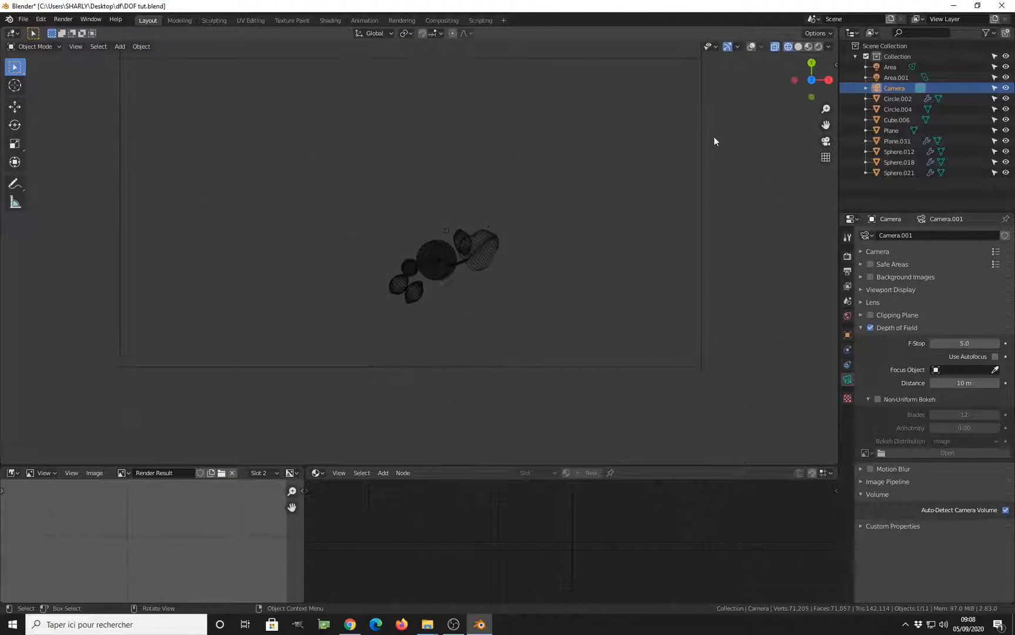
Add a sphere Empty at the glass and set it as the camera's focus object.
{"action": "left_click", "coordinate": [120, 46]}
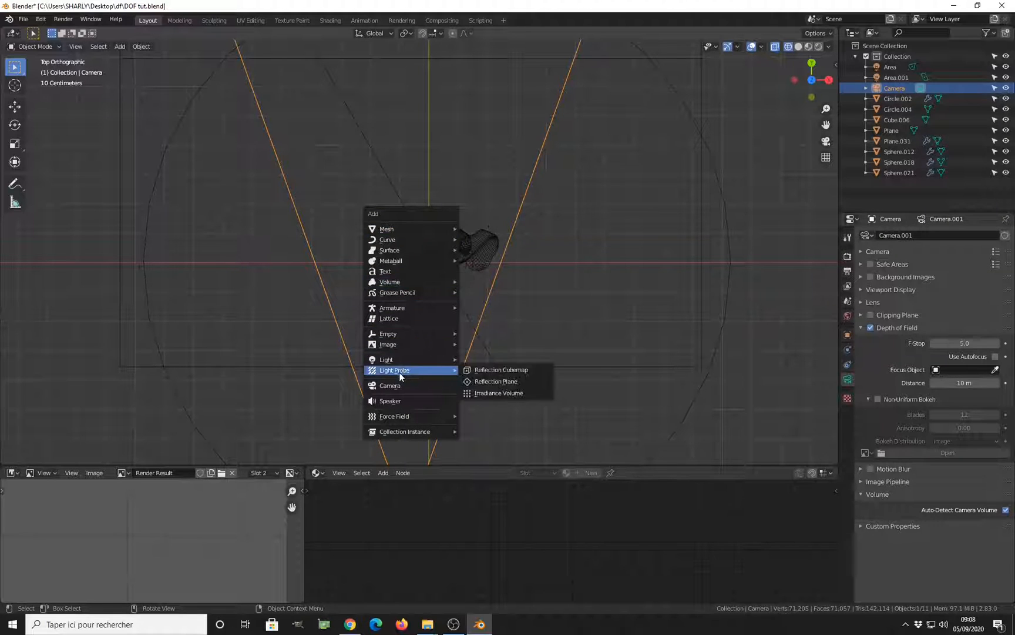
{"action": "mouse_move", "coordinate": [389, 334]}
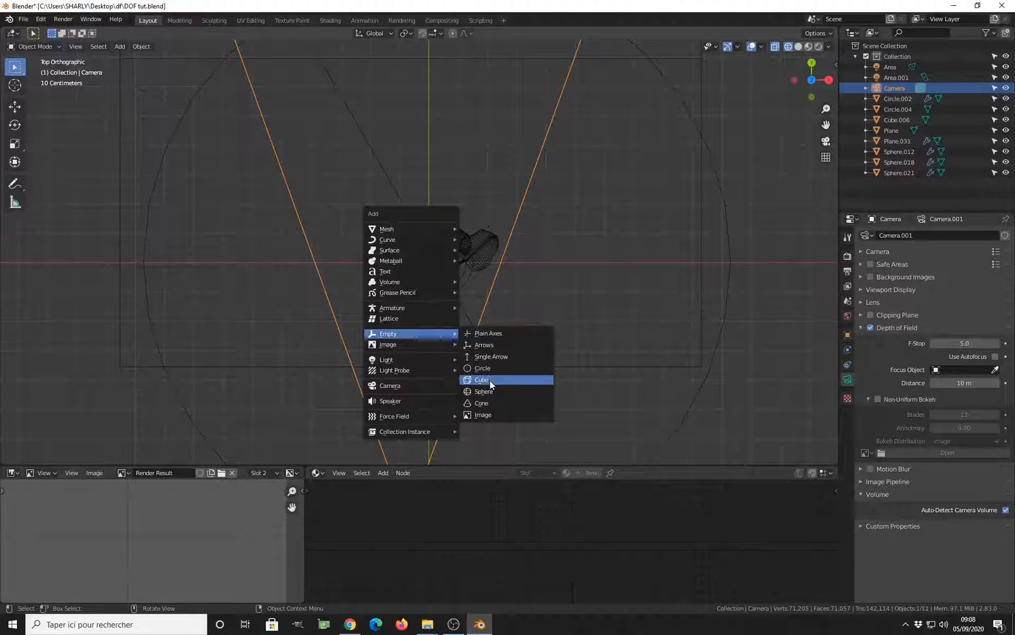
{"action": "left_click", "coordinate": [483, 391]}
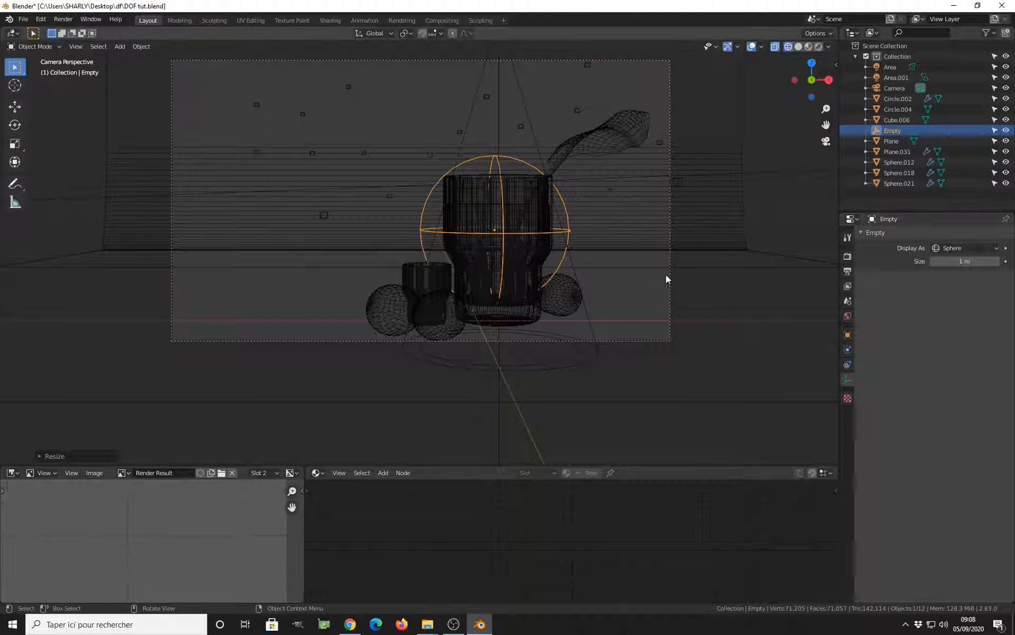
{"action": "left_click", "coordinate": [895, 88]}
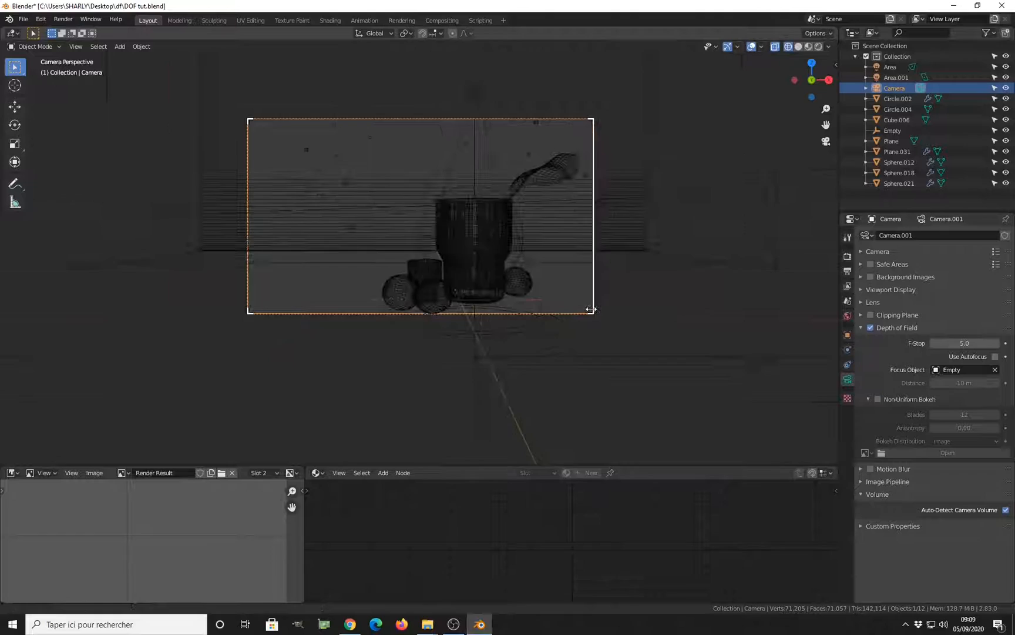
Preview the render and lower the camera F-Stop to 0.8 for large bokeh discs.
{"action": "key", "text": "ctrl+s"}
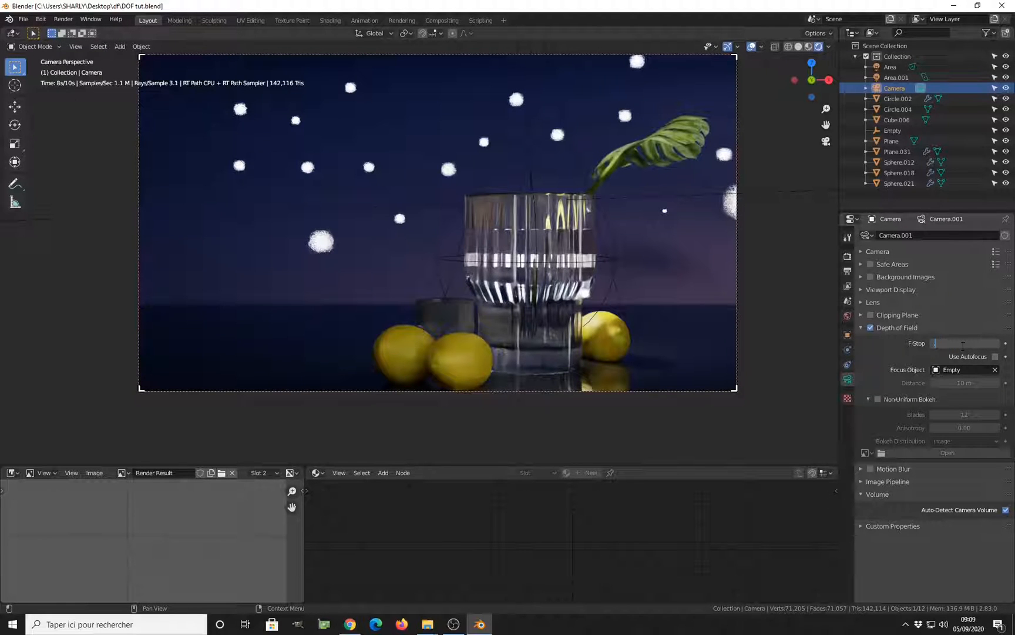
{"action": "left_click", "coordinate": [965, 344]}
{"action": "type", "text": "0.8"}
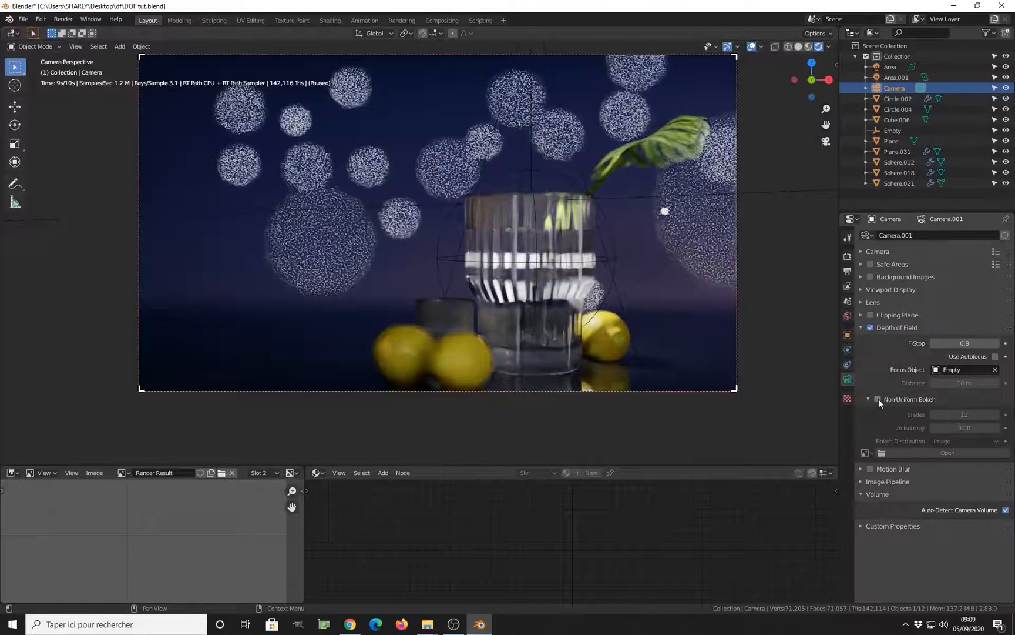
Enable Non-Uniform Bokeh with 6 blades so background lights become hexagons.
{"action": "left_click", "coordinate": [878, 399]}
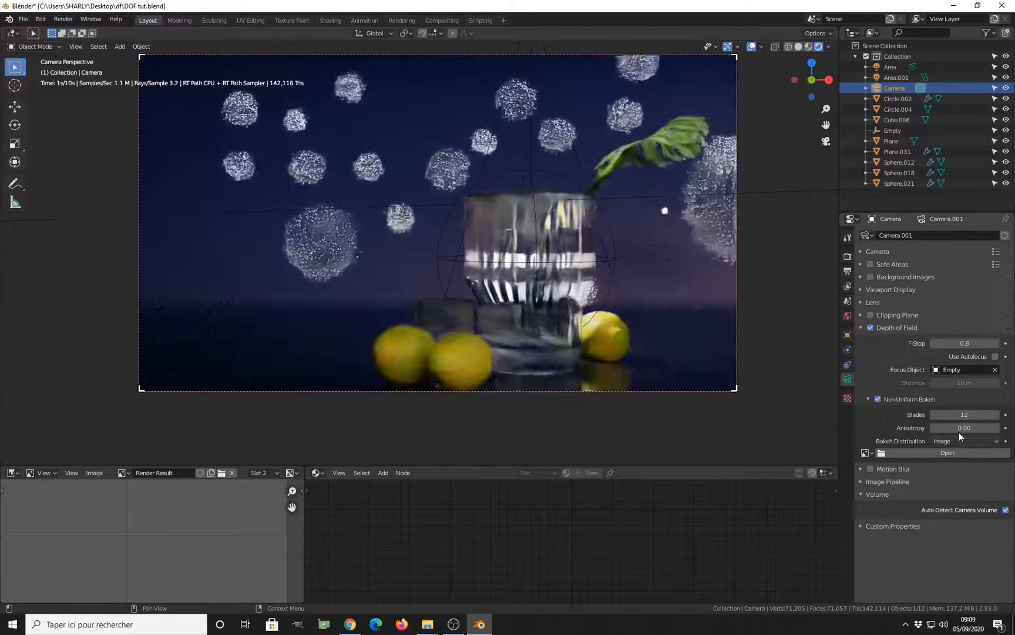
{"action": "left_click", "coordinate": [965, 414]}
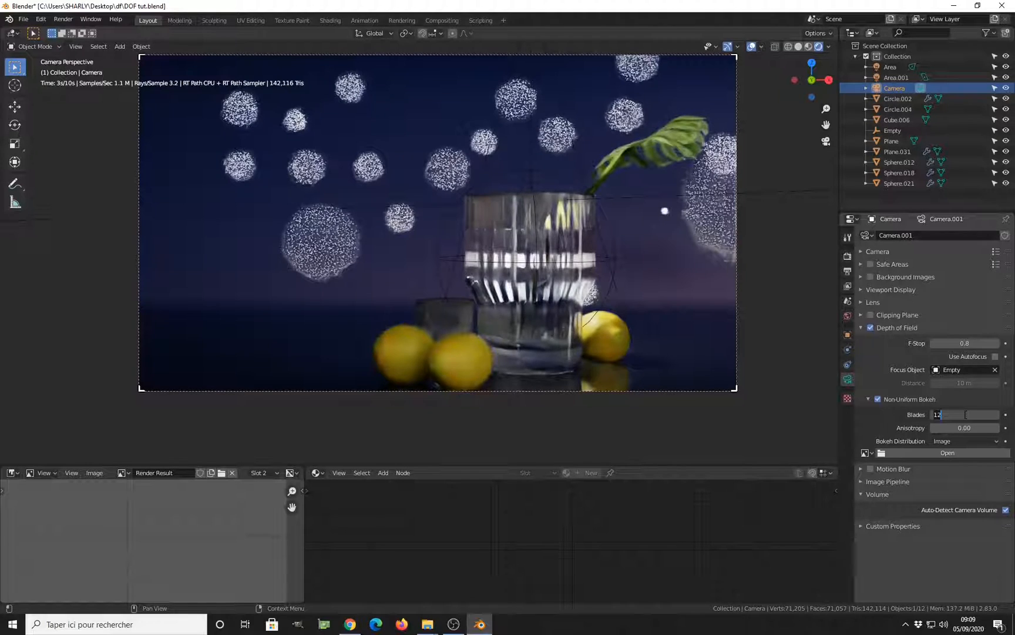
{"action": "type", "text": "3"}
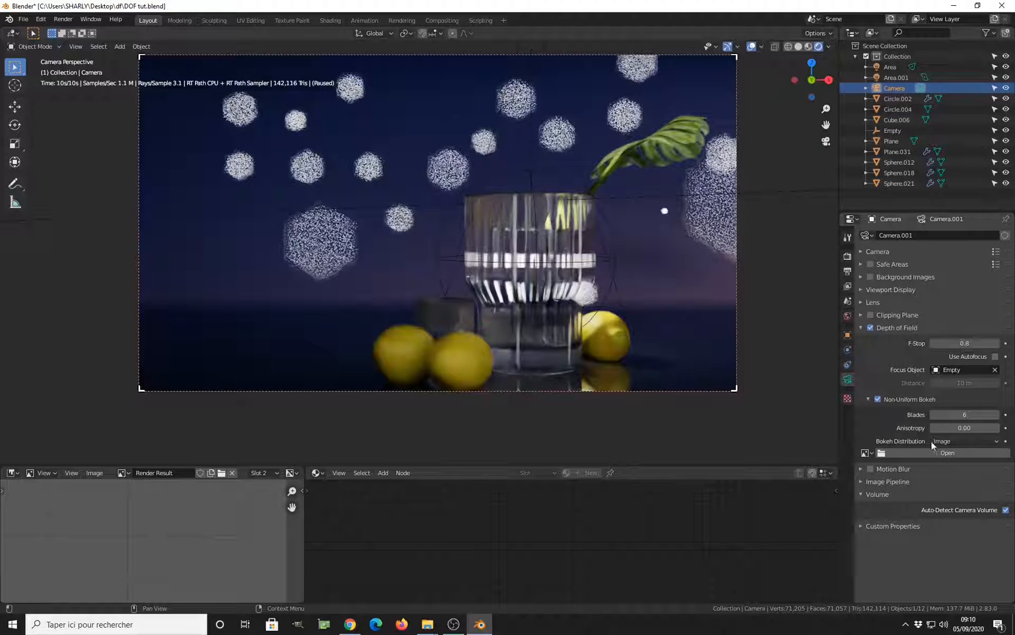
{"action": "left_click", "coordinate": [964, 441]}
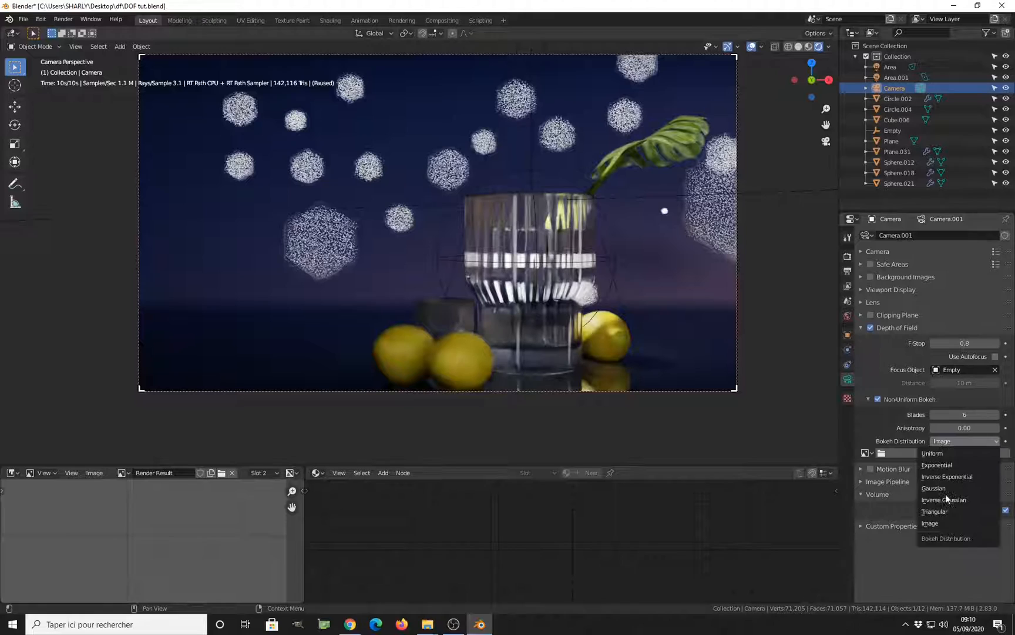
{"action": "mouse_move", "coordinate": [947, 477]}
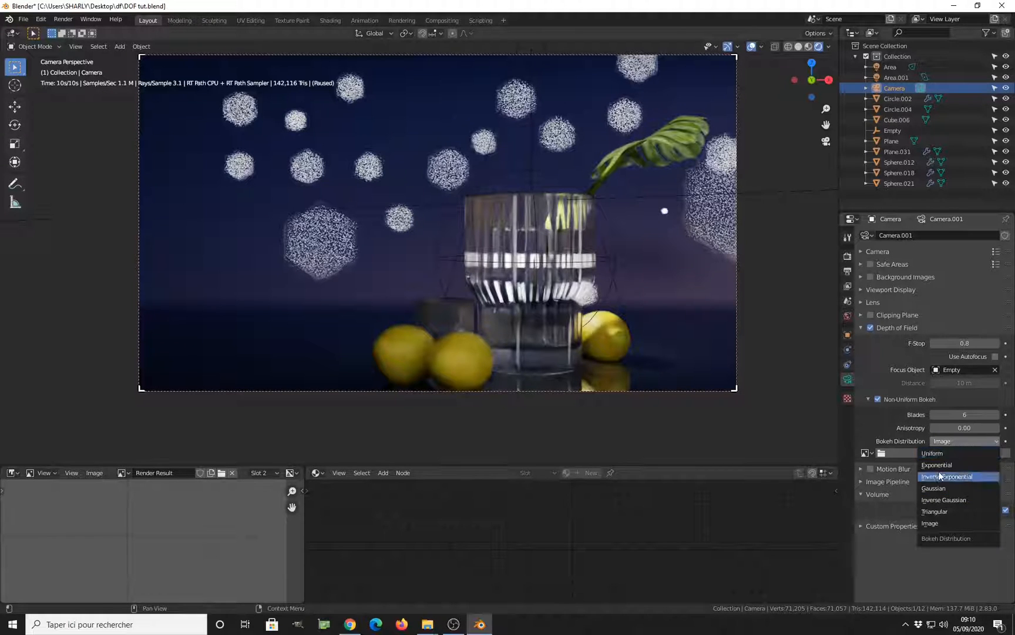
{"action": "mouse_move", "coordinate": [944, 499]}
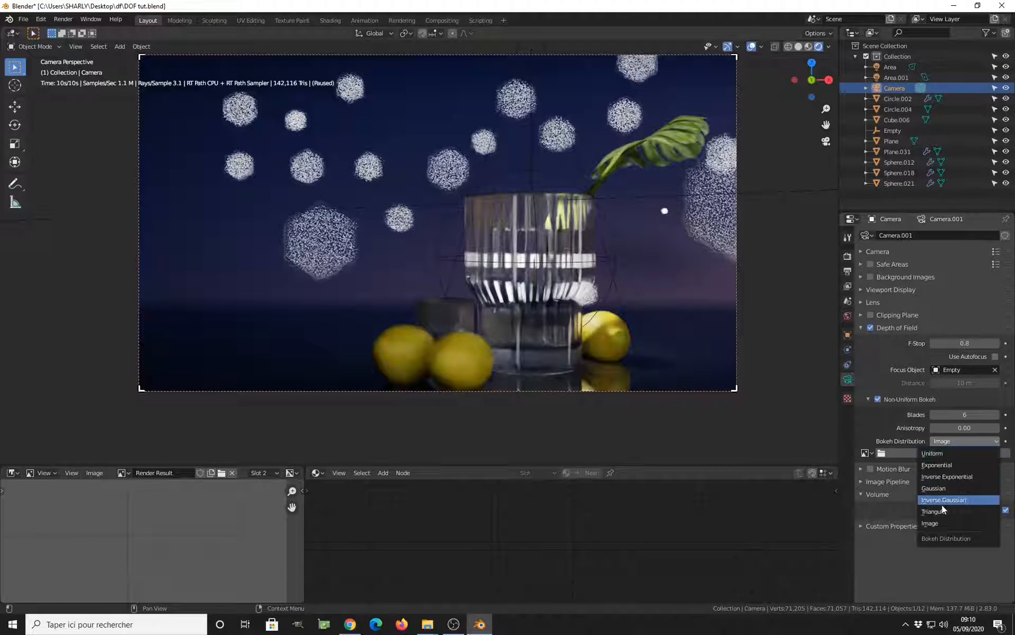
{"action": "mouse_move", "coordinate": [936, 488]}
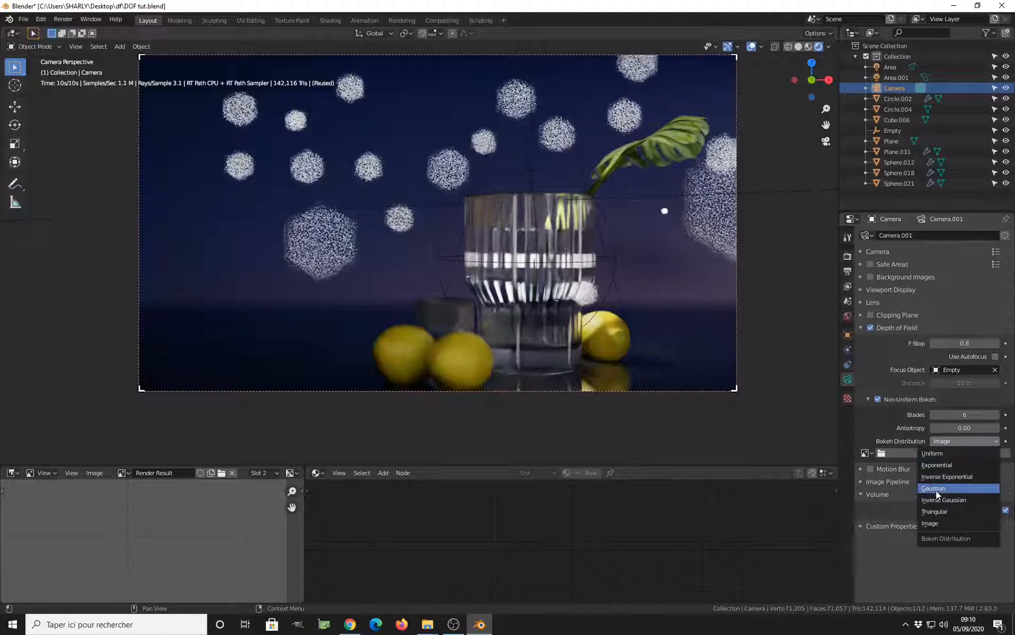
{"action": "mouse_move", "coordinate": [946, 522]}
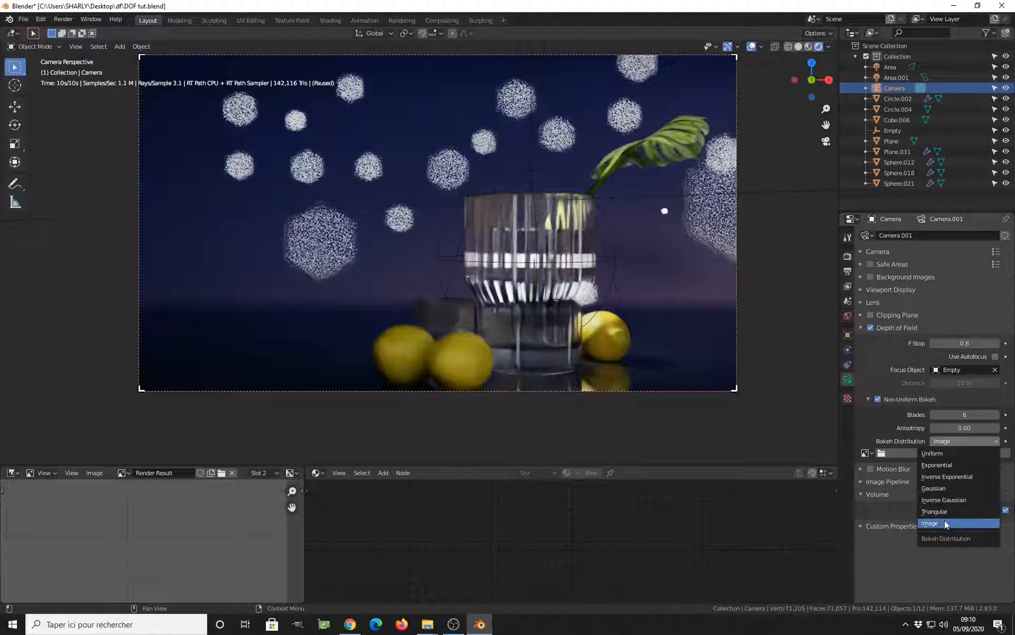
{"action": "mouse_move", "coordinate": [945, 524]}
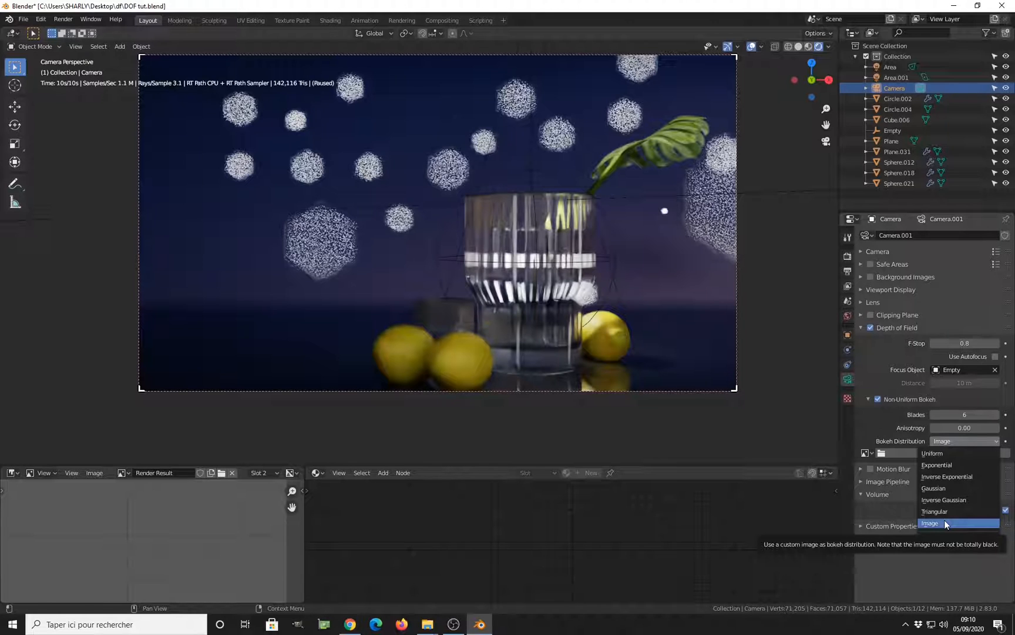
{"action": "left_click", "coordinate": [931, 522]}
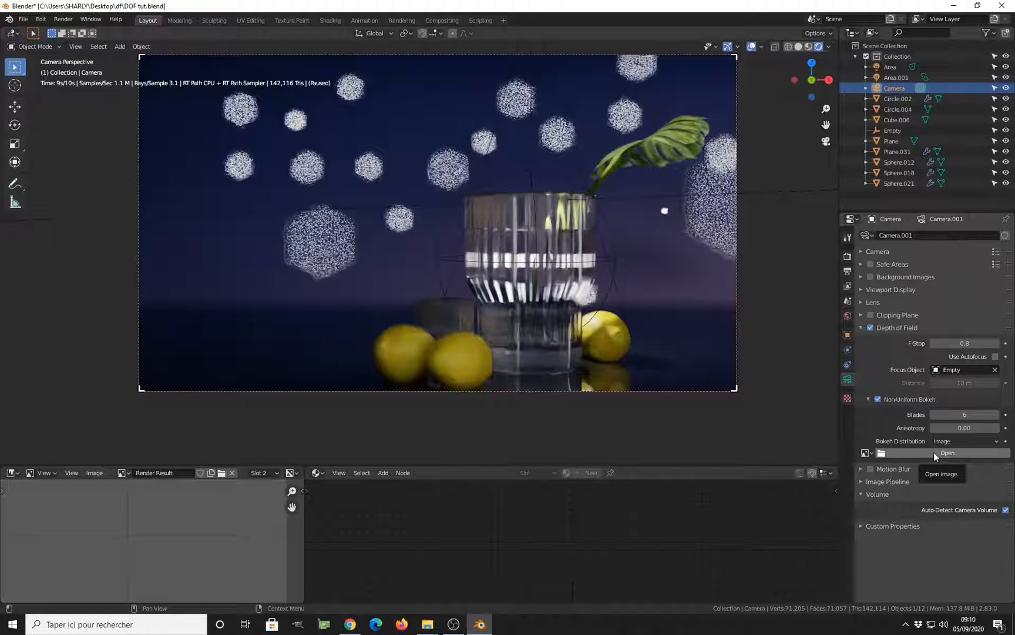
Load the heart image ght.png as the camera's bokeh distribution image.
{"action": "left_click", "coordinate": [947, 452]}
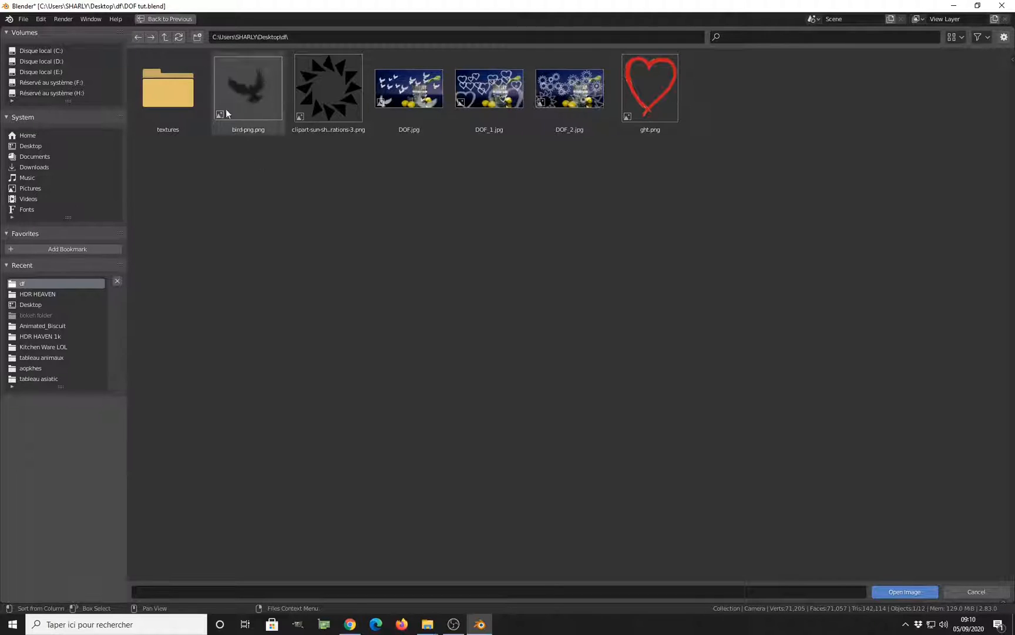
{"action": "left_click", "coordinate": [329, 88]}
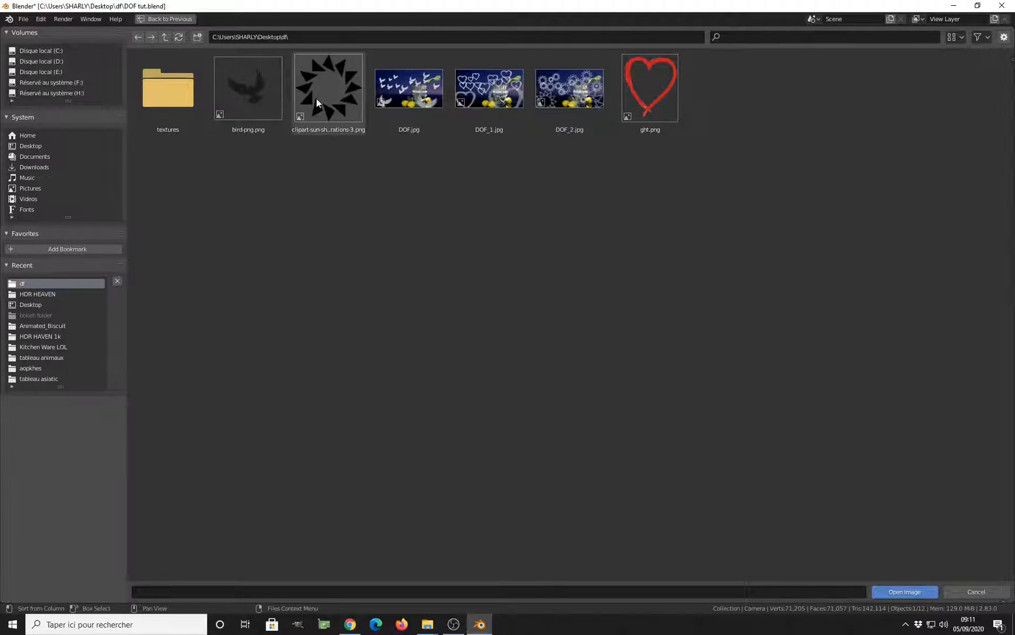
{"action": "left_click", "coordinate": [650, 87]}
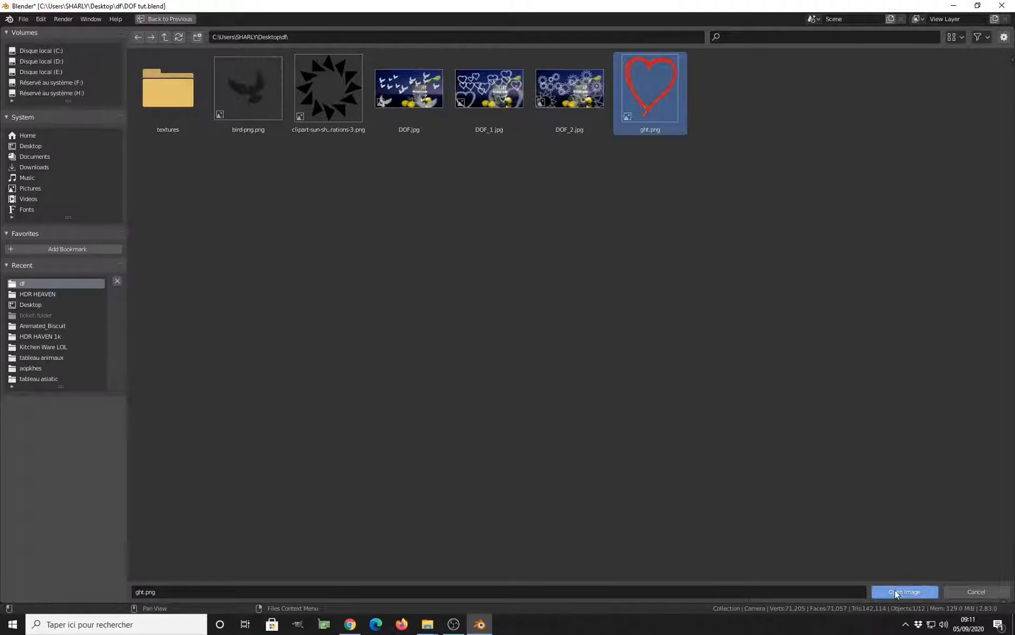
{"action": "left_click", "coordinate": [904, 591]}
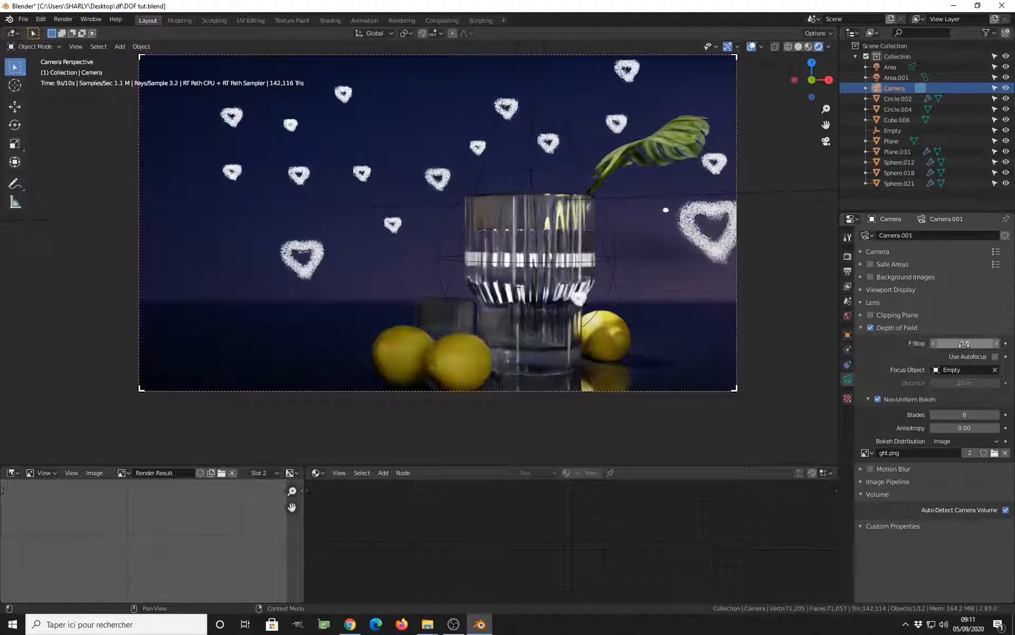
Lower the F-Stop to 0.2, then browse for a different bokeh image.
{"action": "left_click", "coordinate": [964, 344]}
{"action": "type", "text": "0.2"}
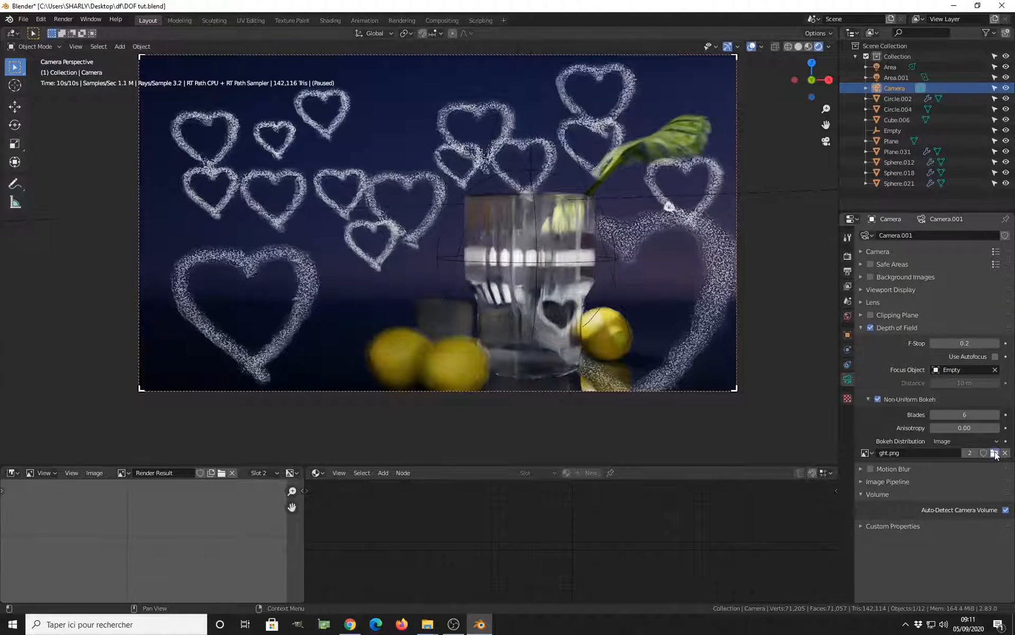
{"action": "left_click", "coordinate": [996, 456]}
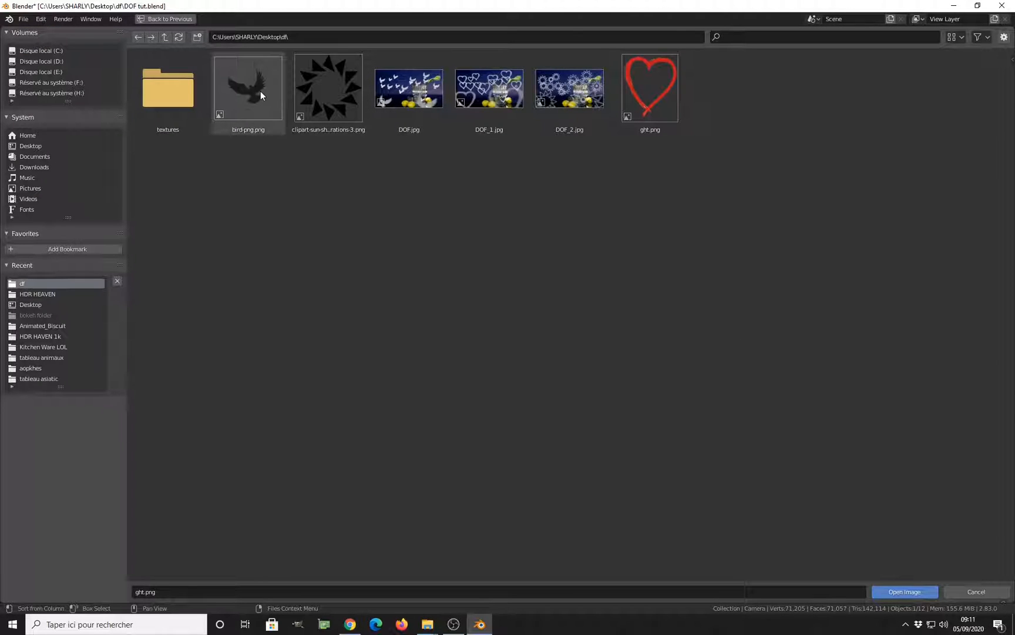